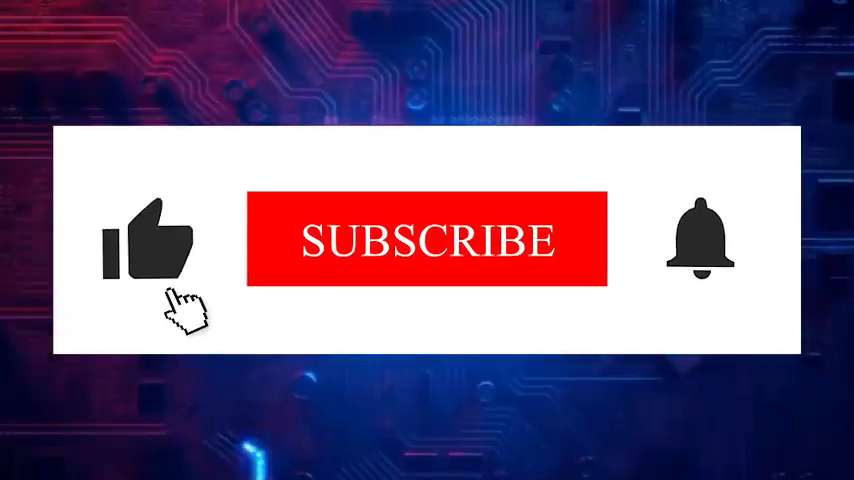
left_click(150, 240)
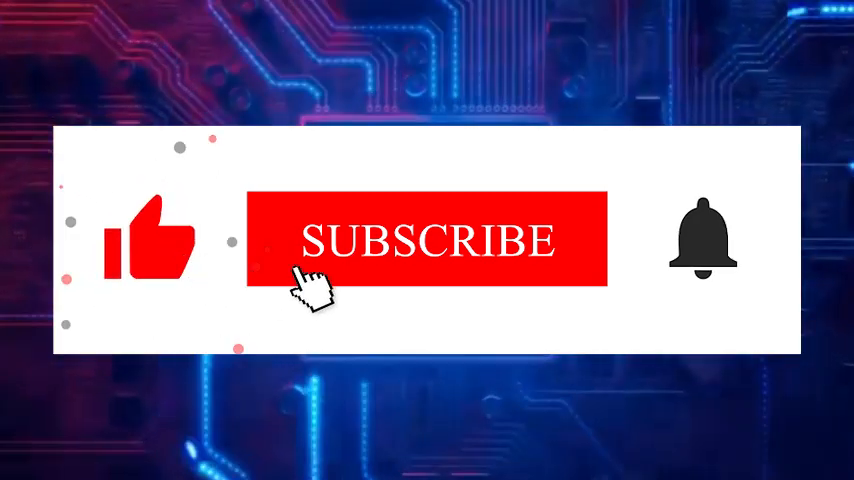
left_click(428, 240)
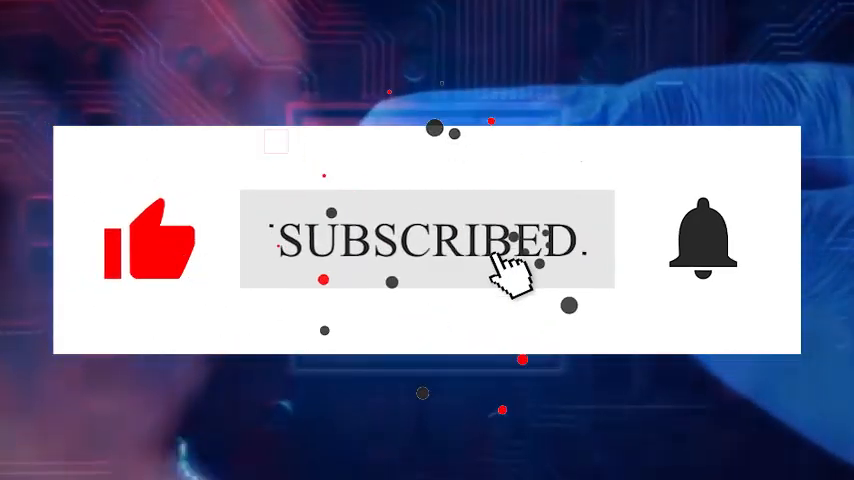